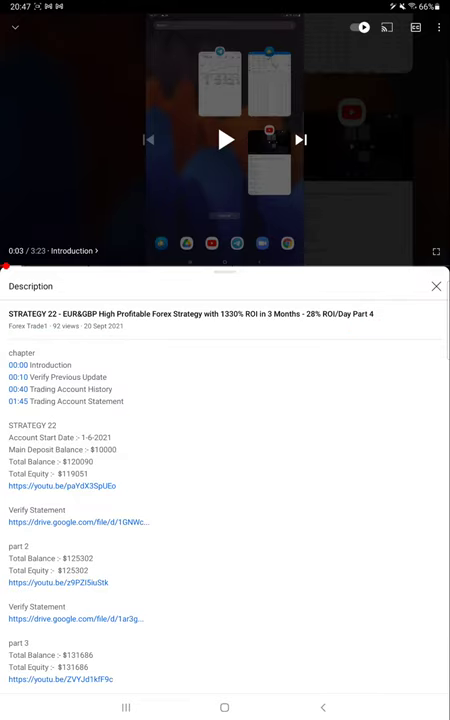
# - Leave the YouTube strategy video and switch over to the MetaTrader 5 app
pyautogui.click(224, 708)
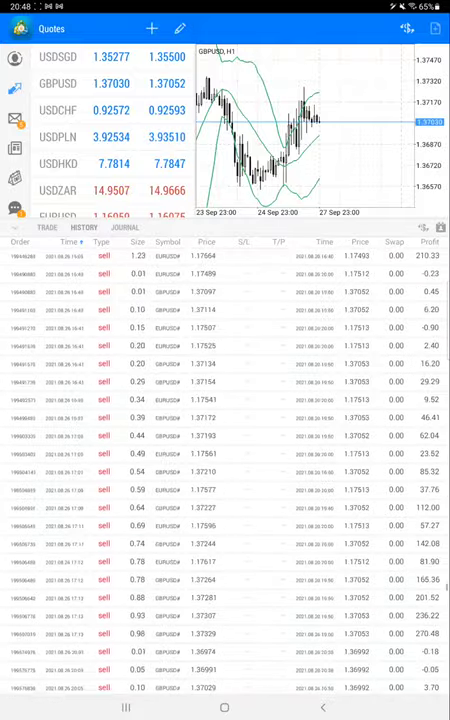
# - Scroll to the trade history's 137 862.89 balance total, then bring up the recent-apps overview
pyautogui.scroll(-3)
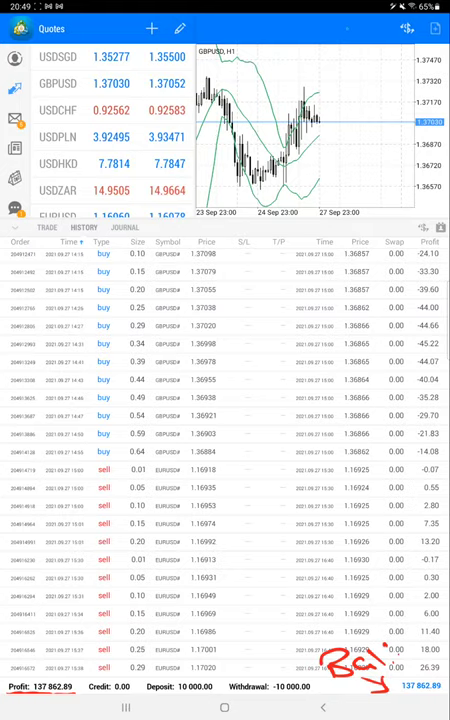
pyautogui.click(124, 708)
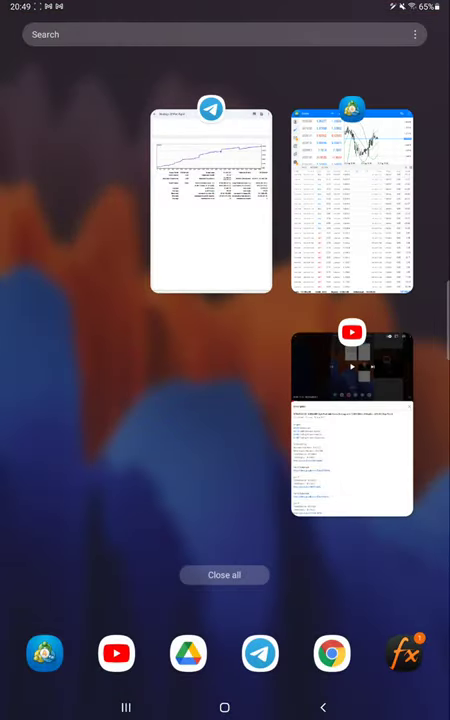
# - Reopen the Strategy 22 Part 5 statement and underline its title, profit factor and trade figures
pyautogui.click(210, 200)
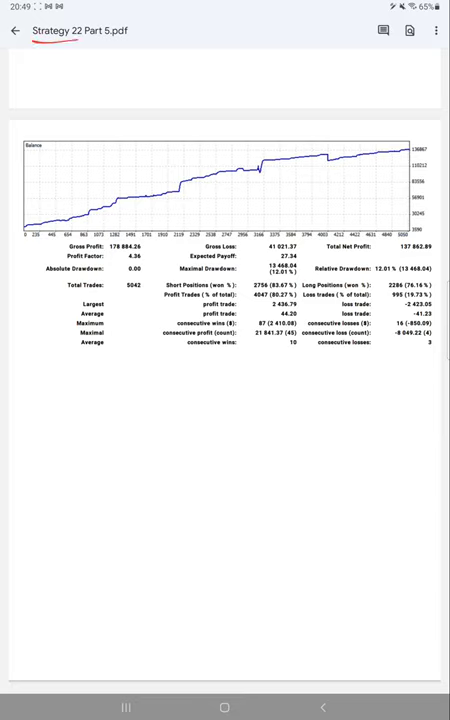
pyautogui.moveTo(28, 216); pyautogui.dragTo(122, 188)
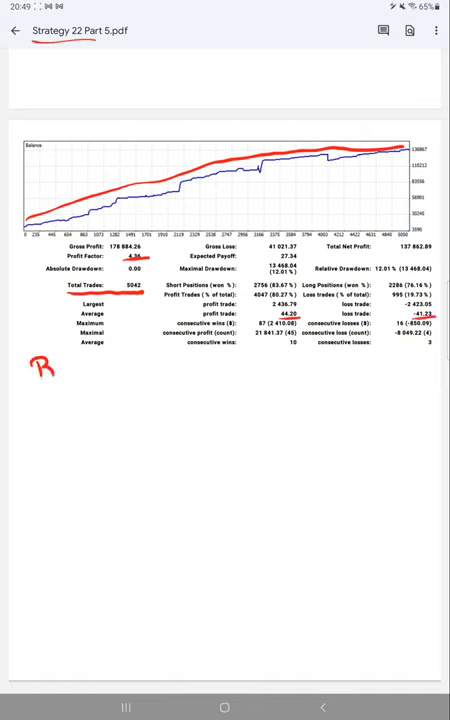
pyautogui.moveTo(40, 368); pyautogui.dragTo(96, 370)
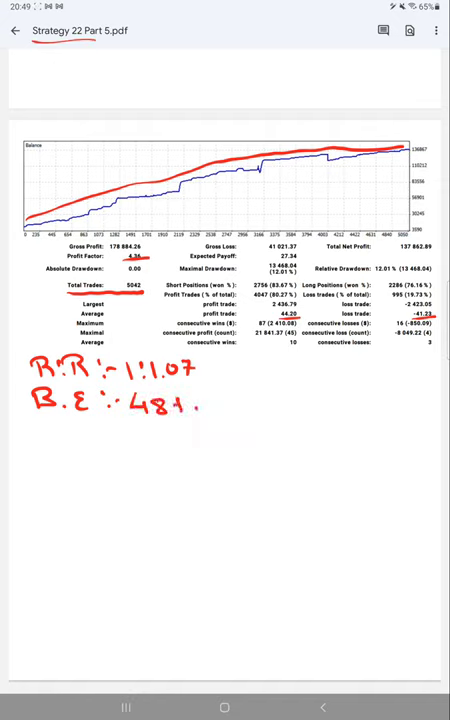
# - Handwrite the accuracy note 'Acc: 80%' beneath the R:R and break-even notes
pyautogui.write('Acc')
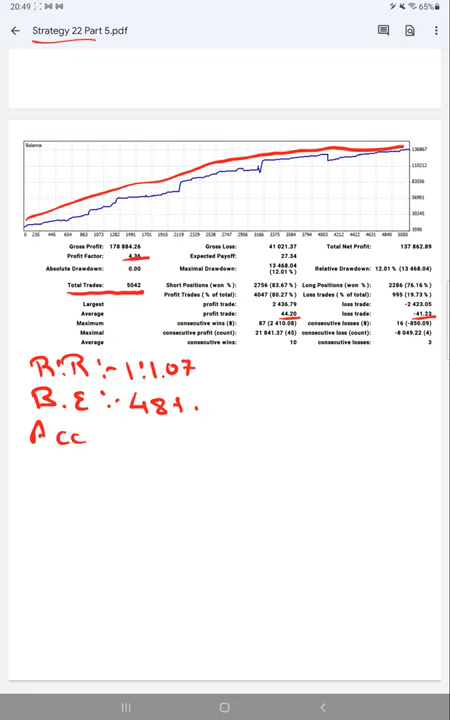
pyautogui.write(':')
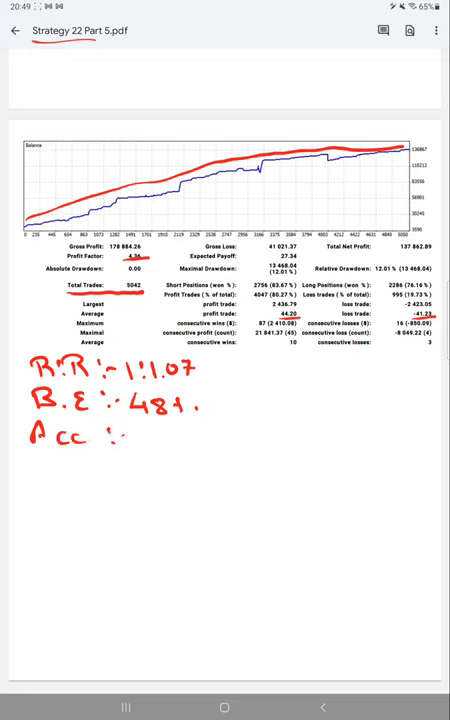
pyautogui.write('8')
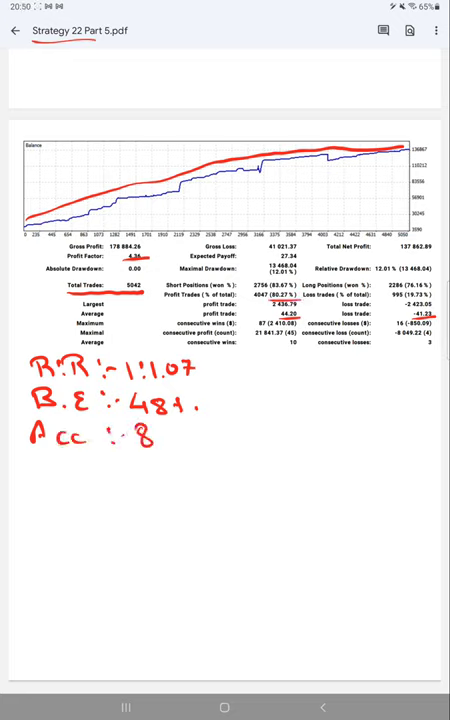
pyautogui.write('80%')
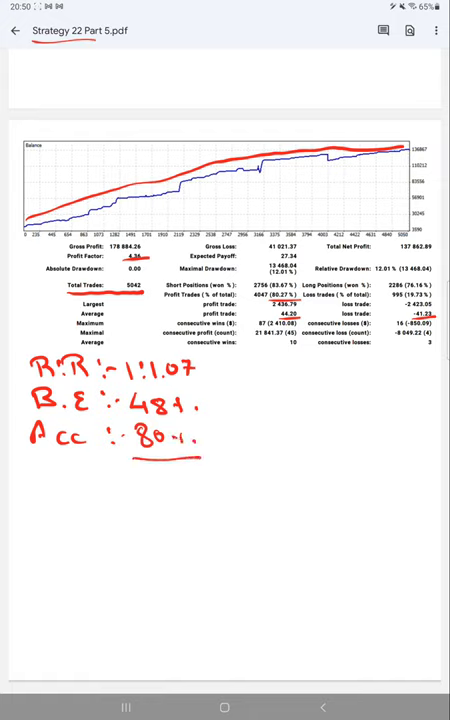
pyautogui.write('3')
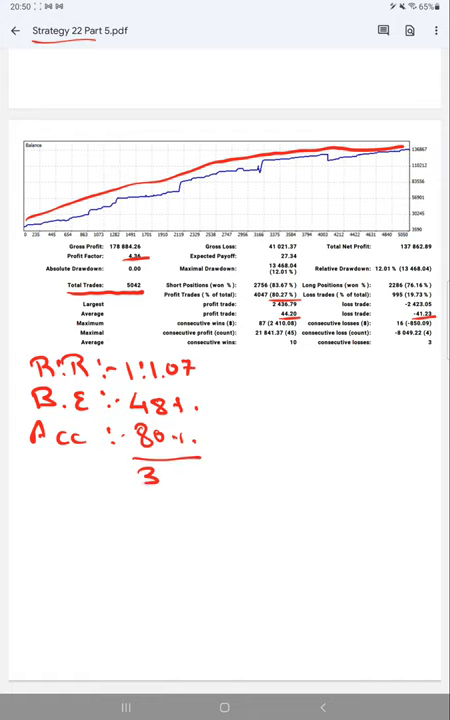